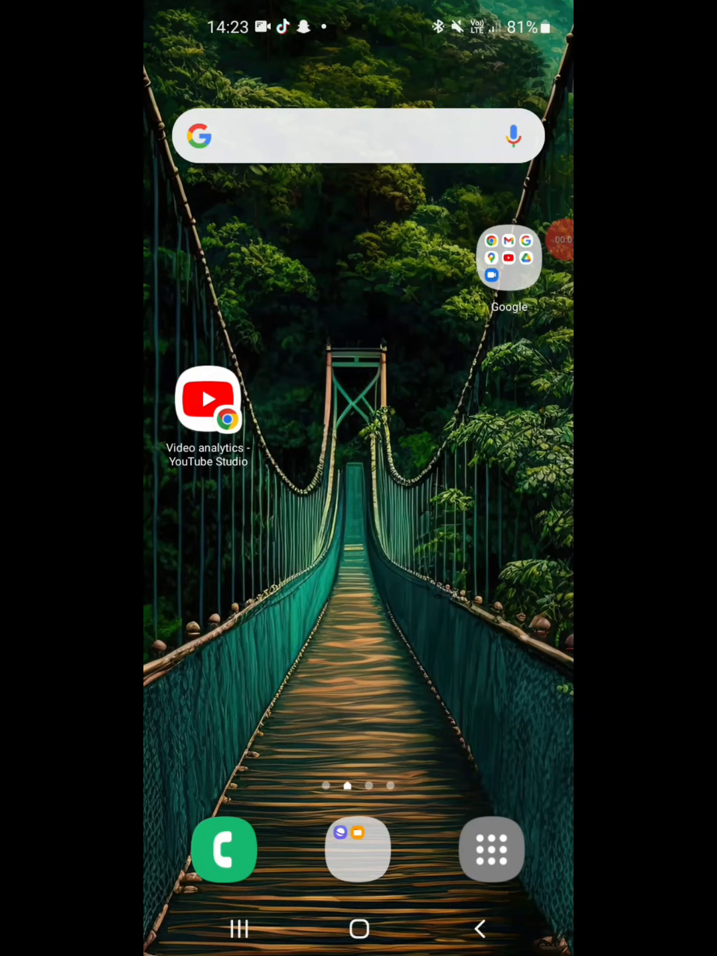
Launch Samsung Internet from the all-apps list.
click(491, 849)
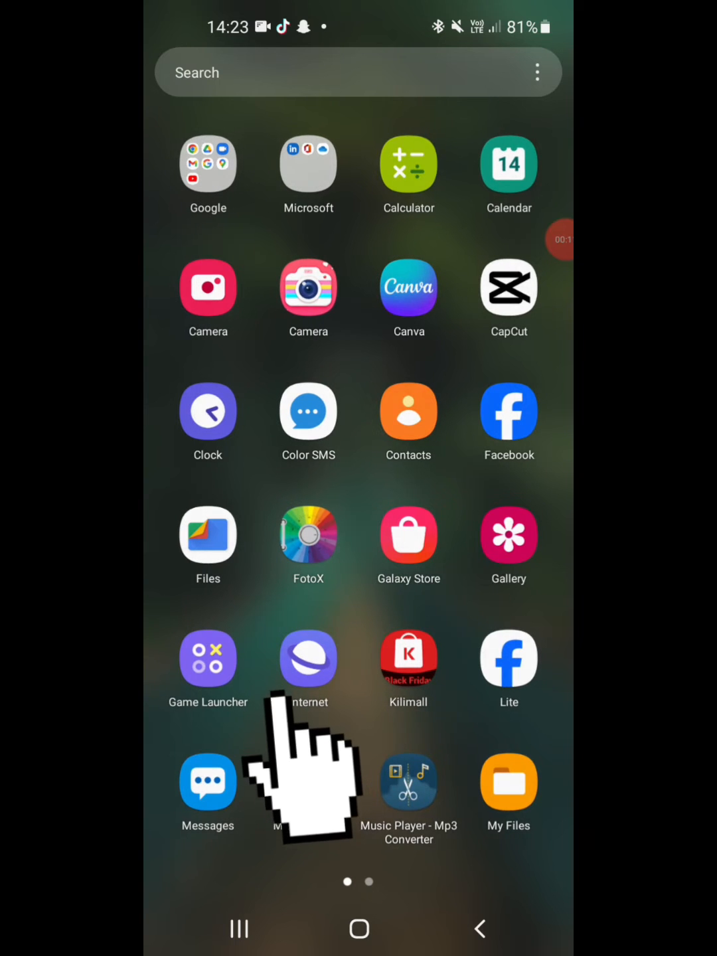
click(308, 659)
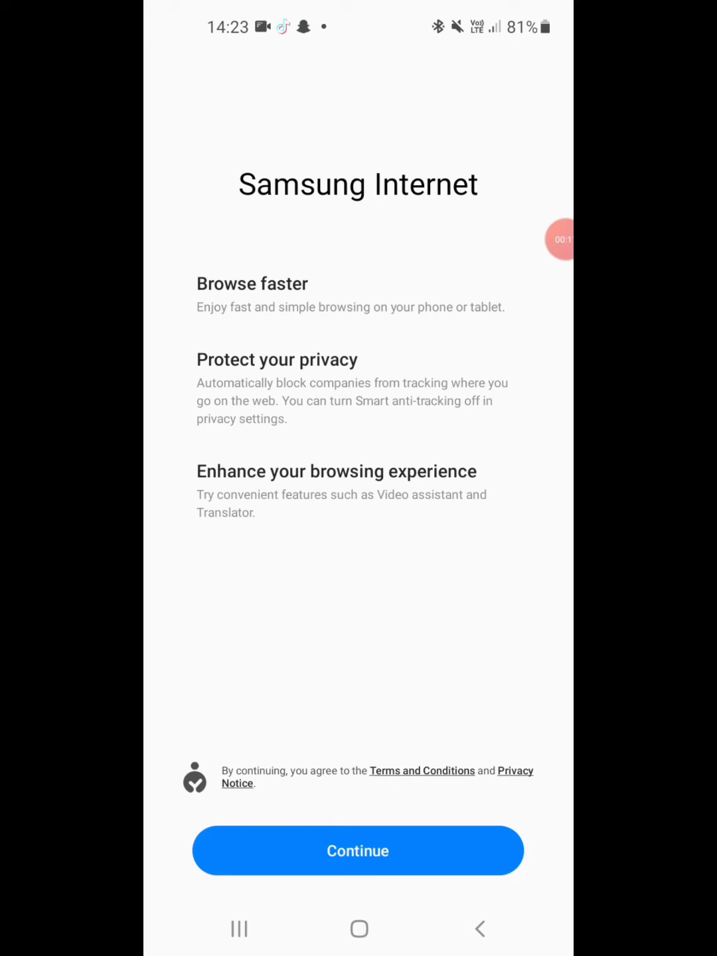
Dismiss the welcome screen with Continue and open the browser menu.
click(357, 851)
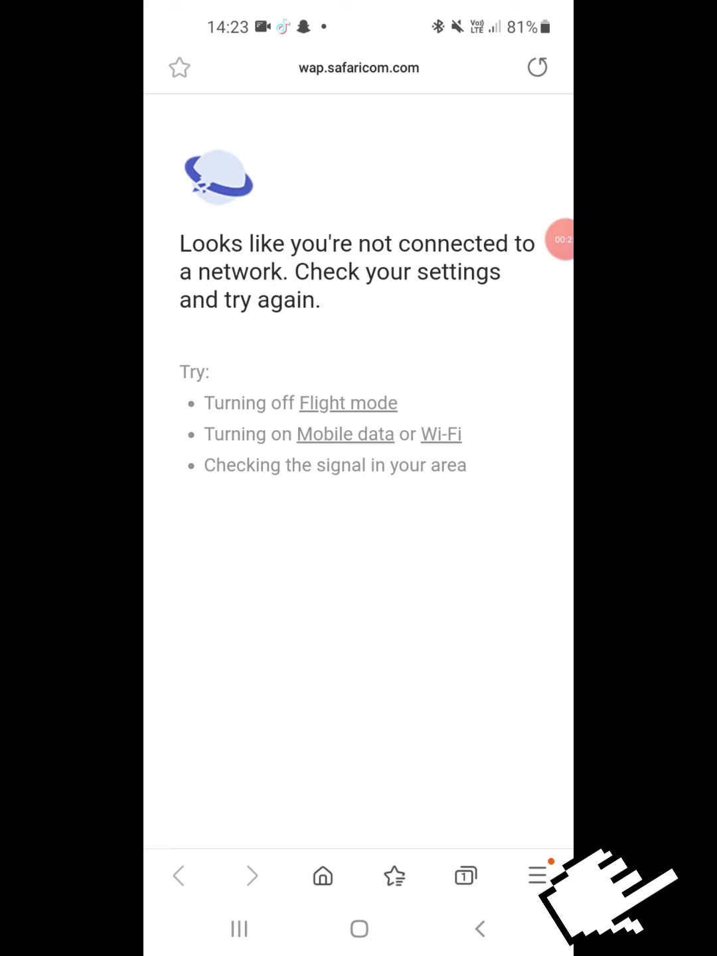
click(537, 875)
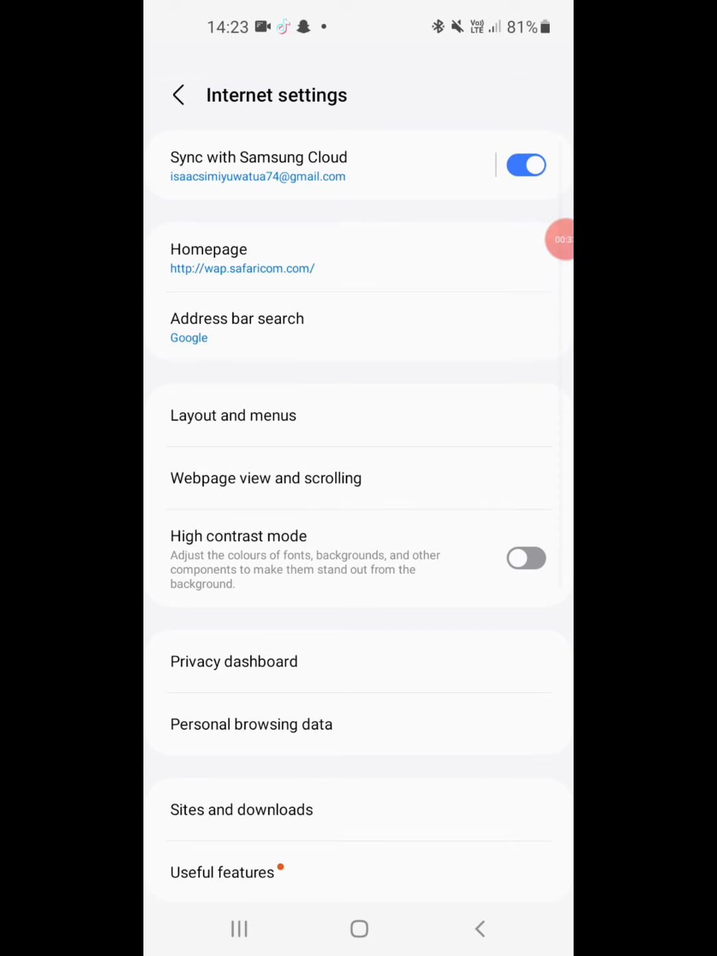
Under Layout and menus > Customise menus, move QR code scanner into the menu.
click(233, 415)
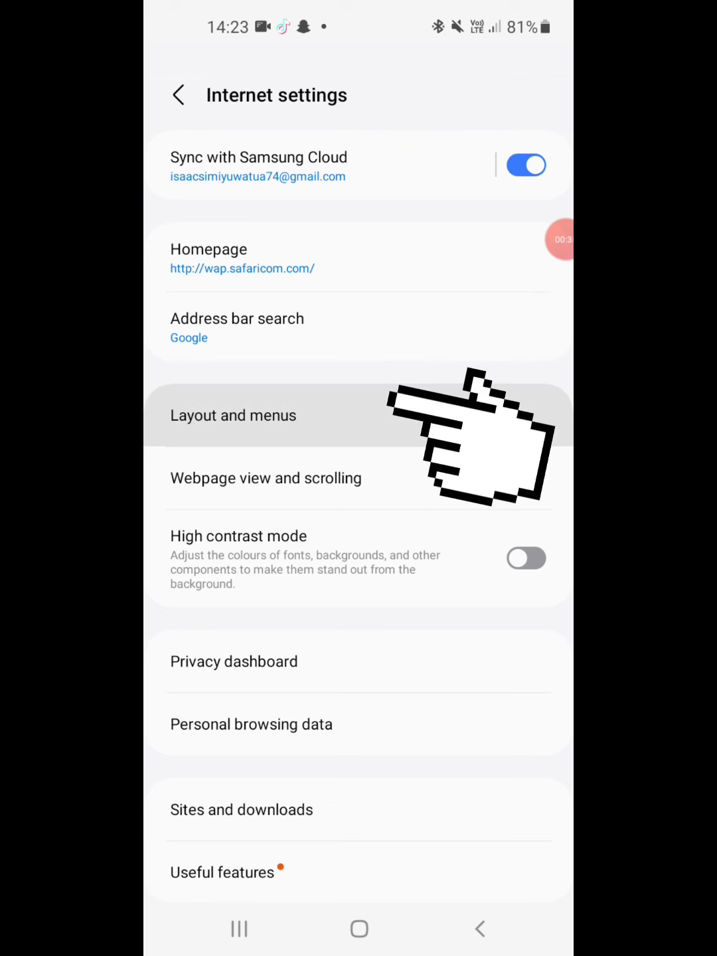
click(233, 414)
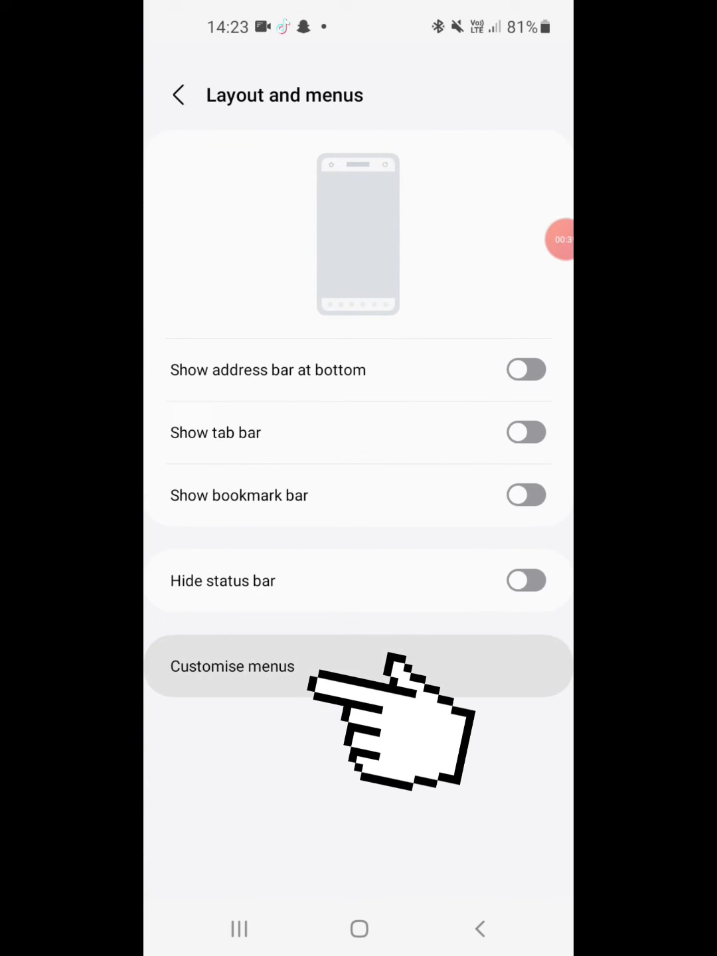
click(232, 666)
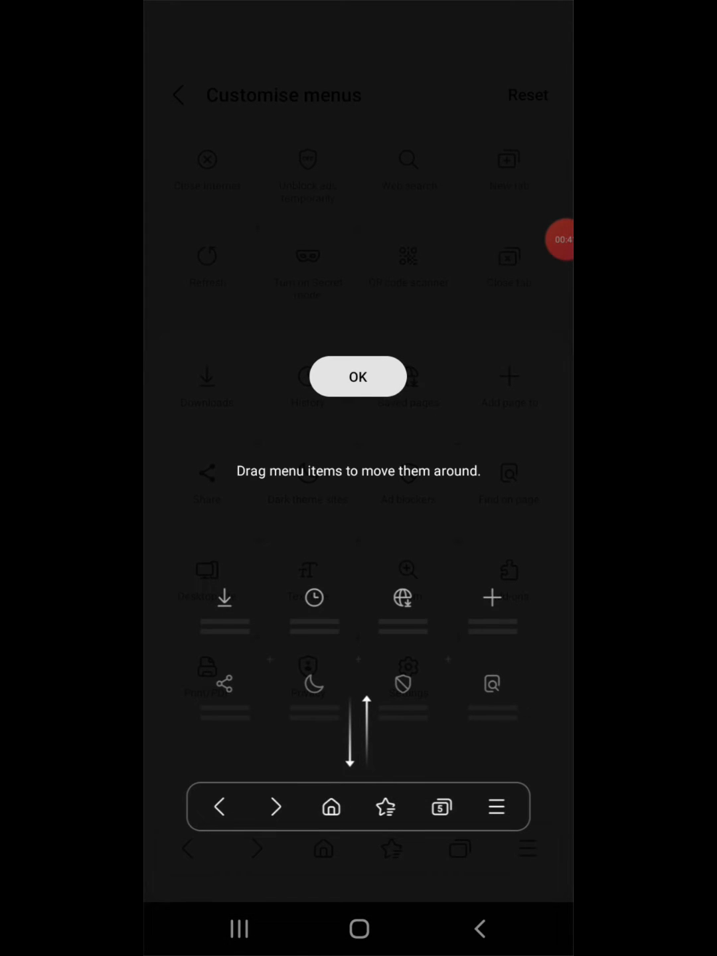
click(357, 376)
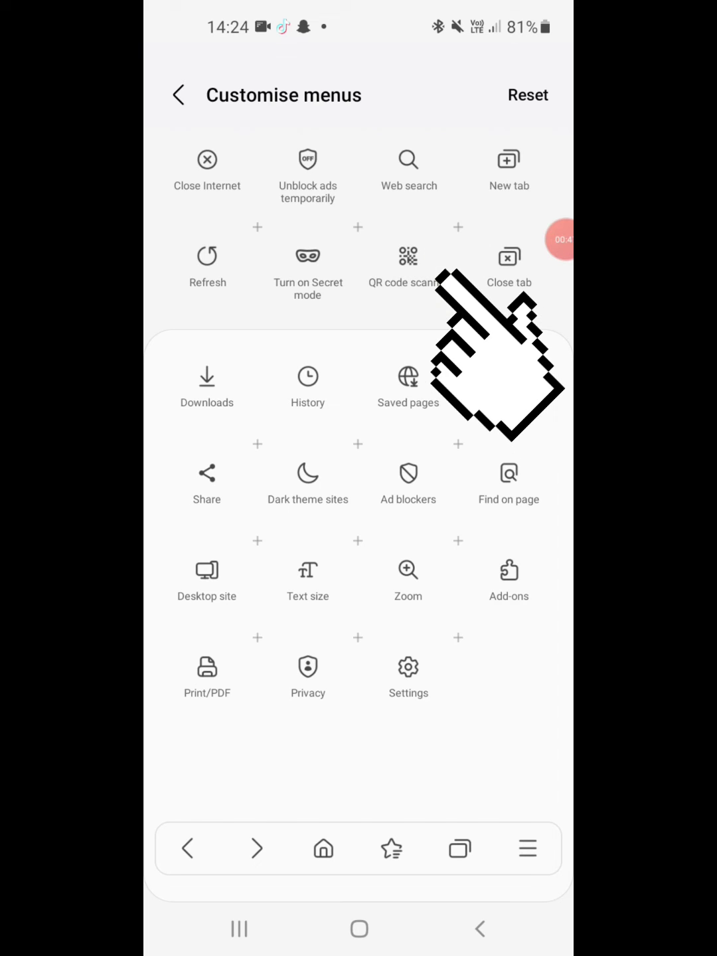
click(408, 255)
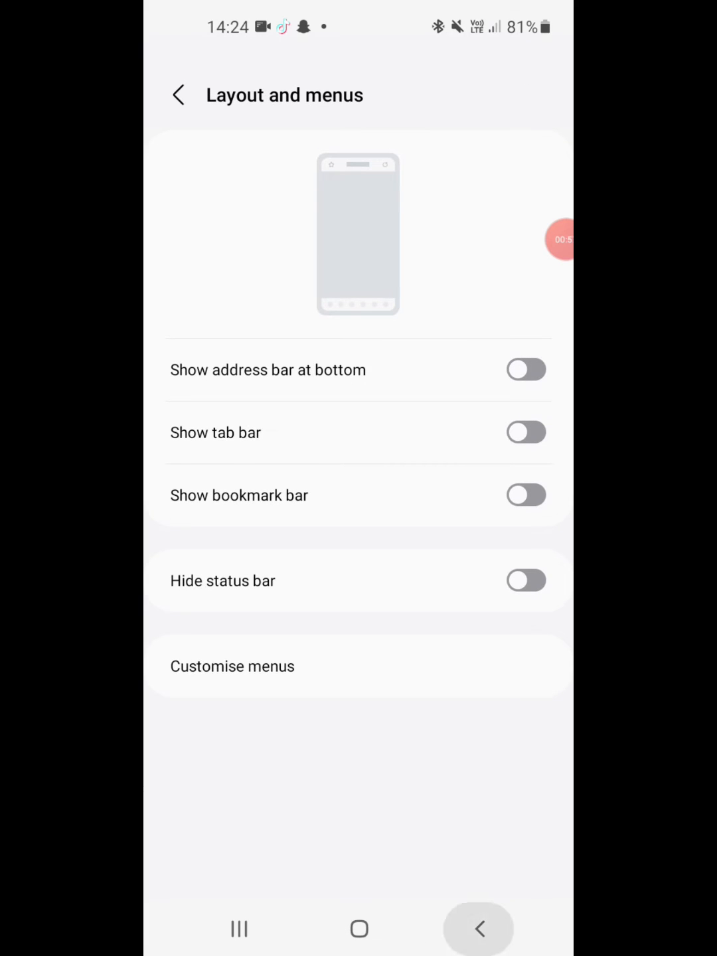
Return to the web page and start QR code scanner from the browser menu.
click(477, 929)
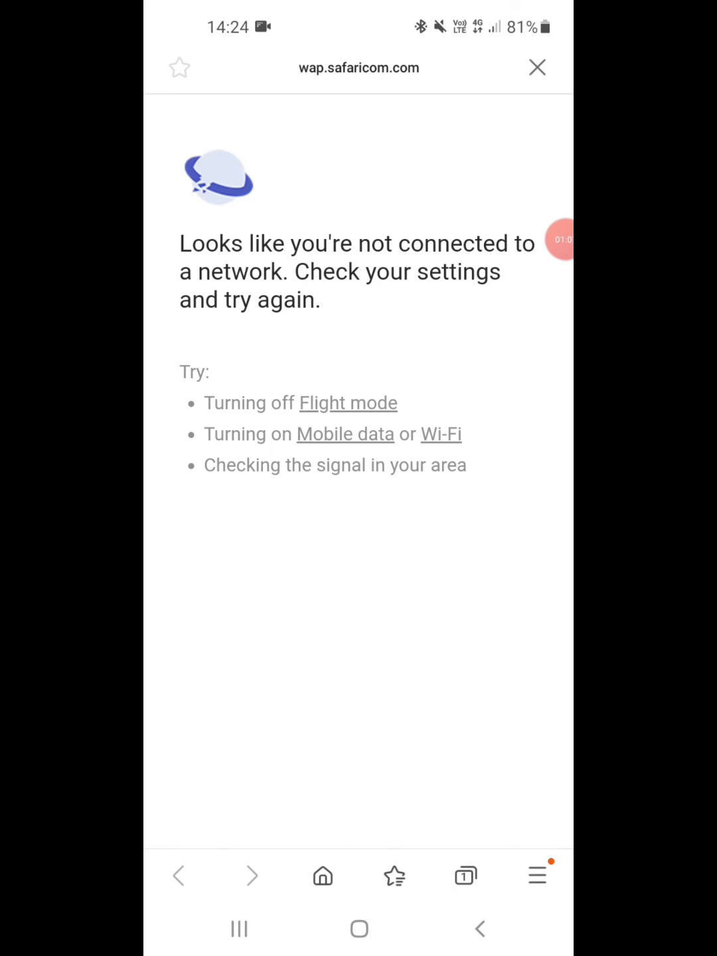
click(538, 875)
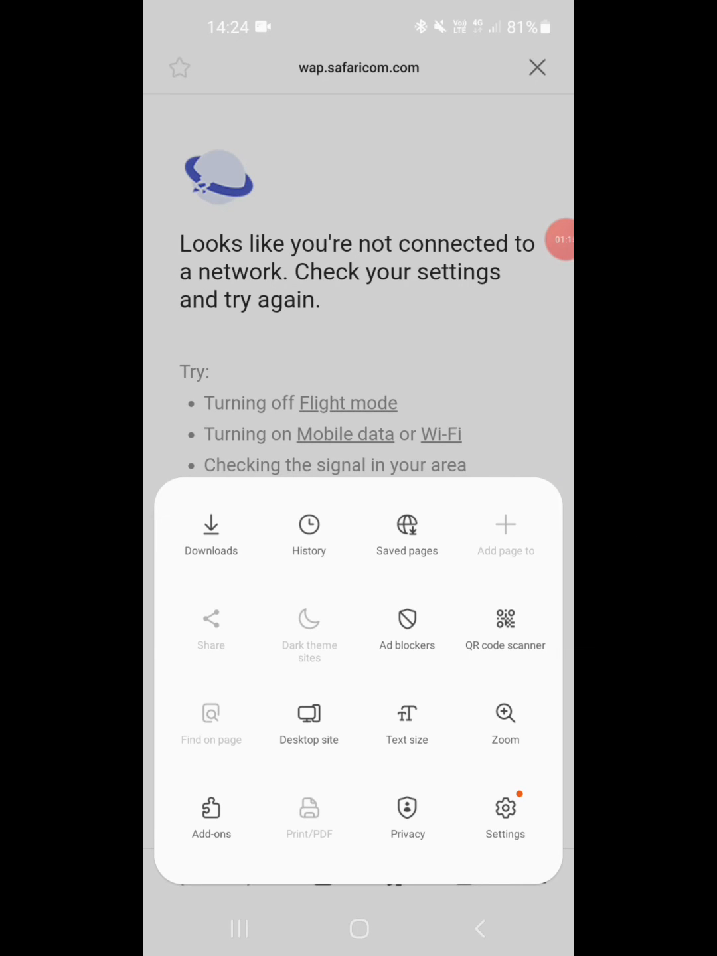
click(505, 627)
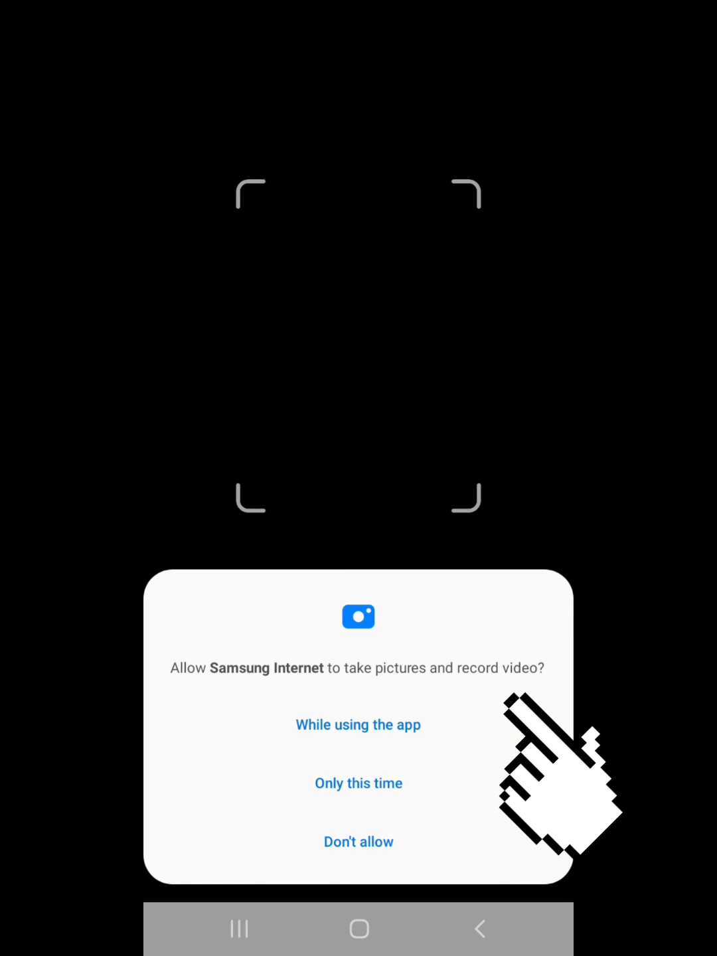
click(358, 724)
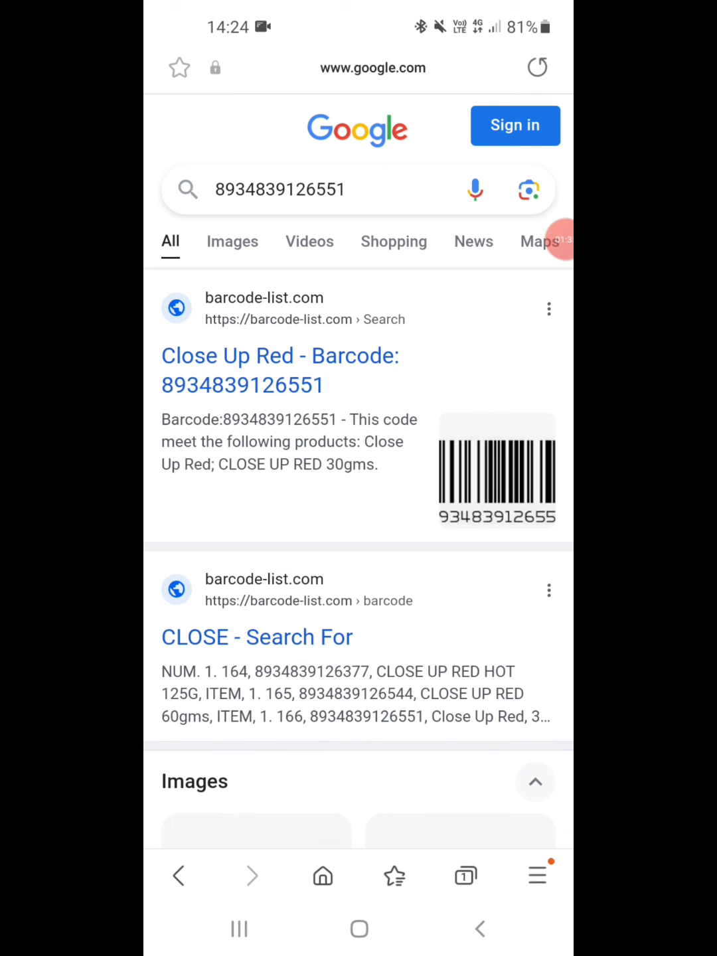
scroll(down, 3)
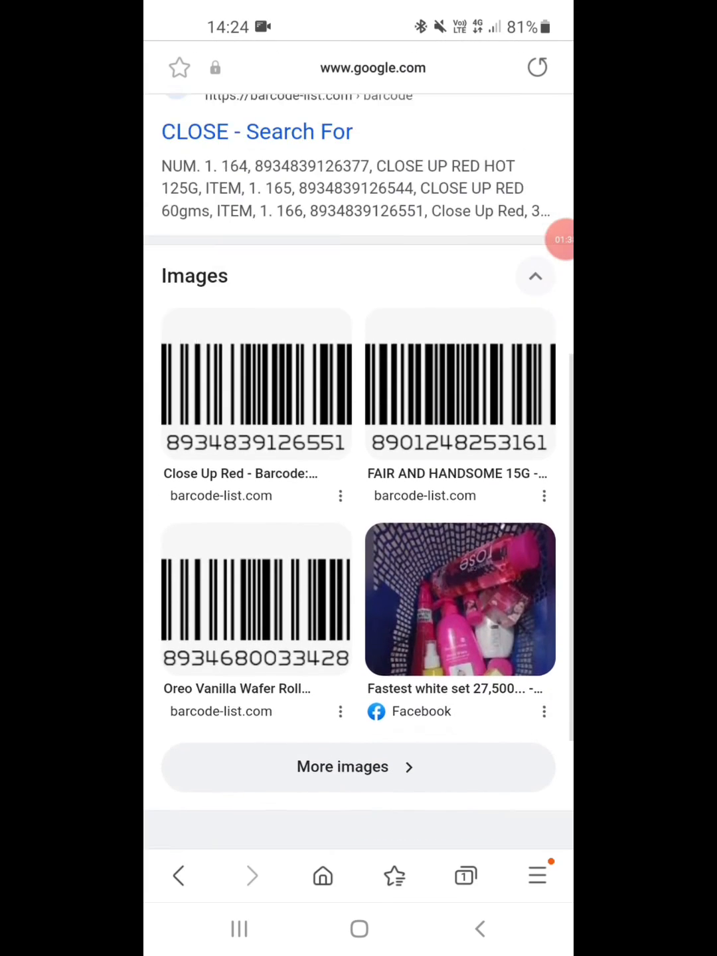
scroll(up, 3)
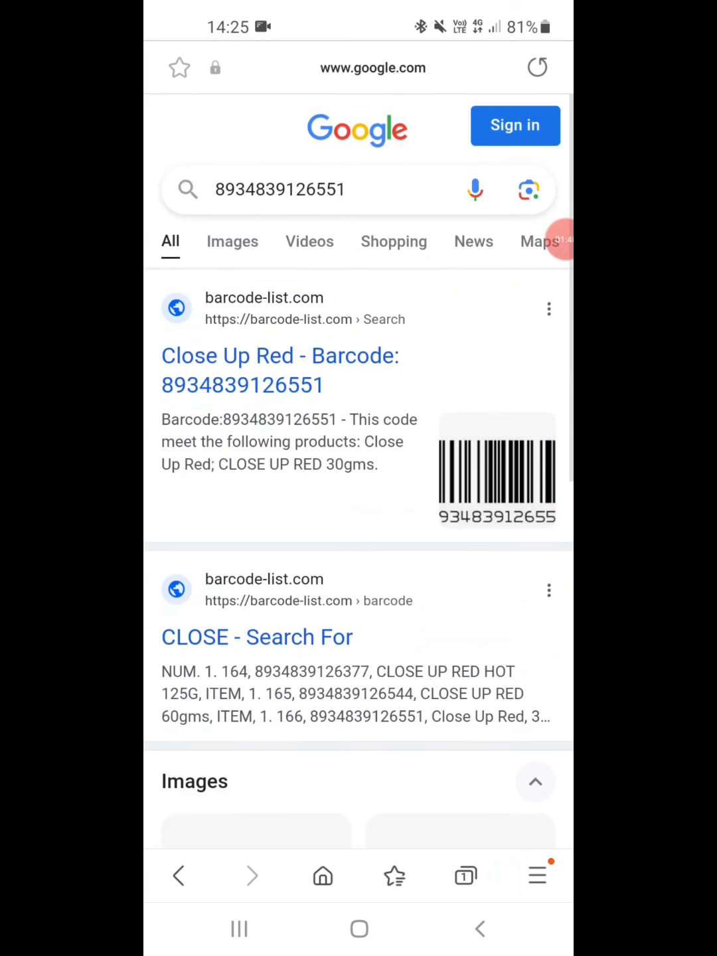